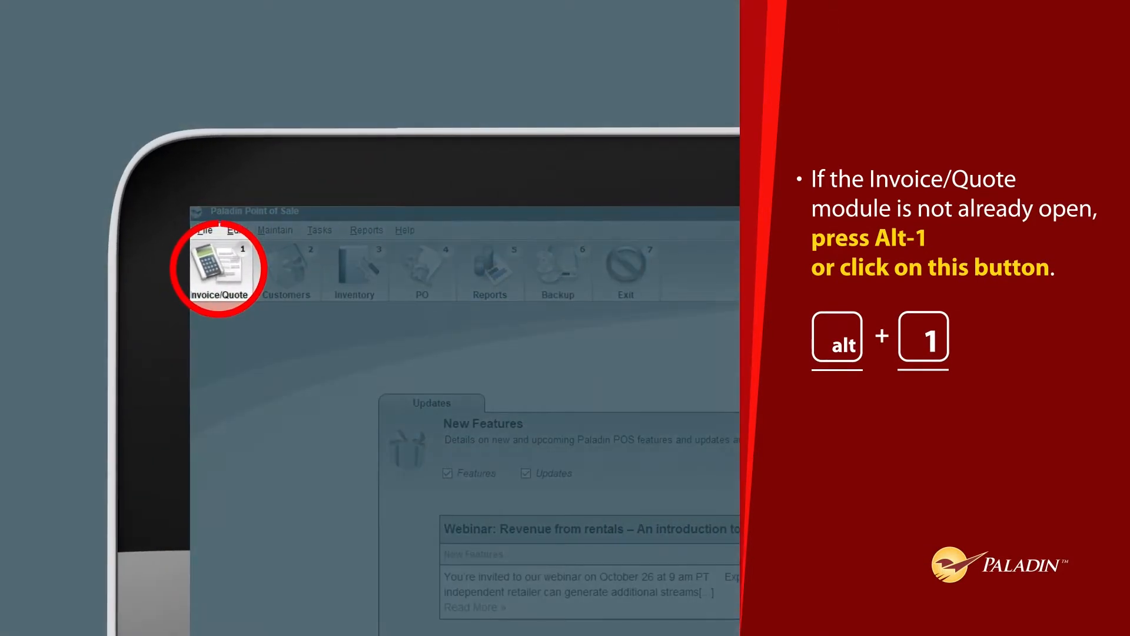
# Start a new sale on the Invoice/Quote screen
pyautogui.click(219, 271)
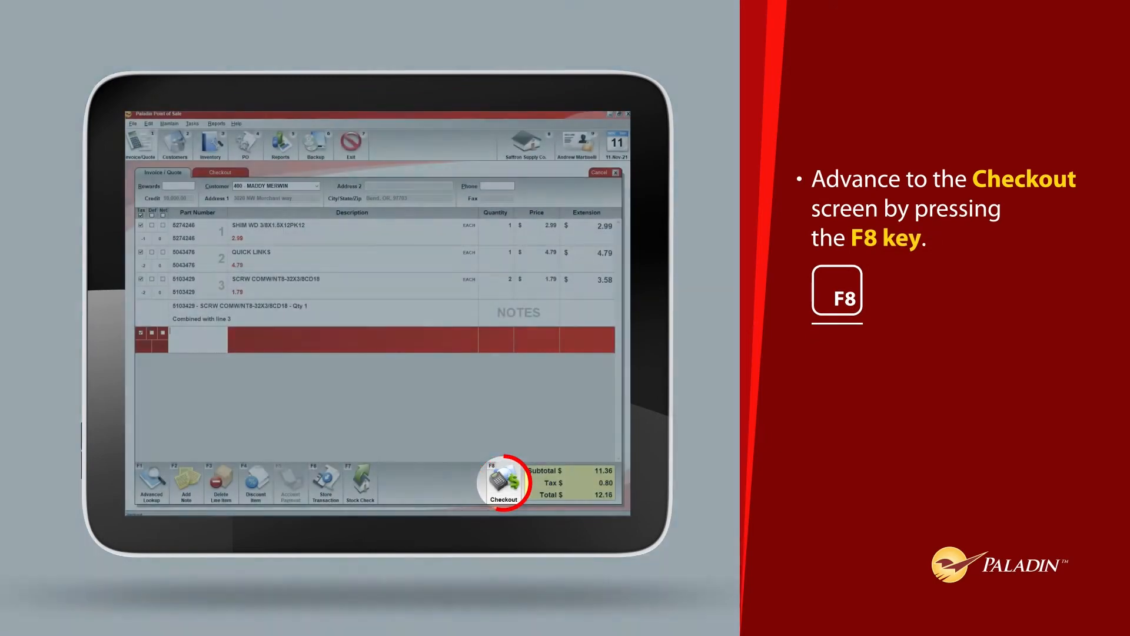
# Send the three-item $12.16 invoice to checkout with F8
pyautogui.press('f8')
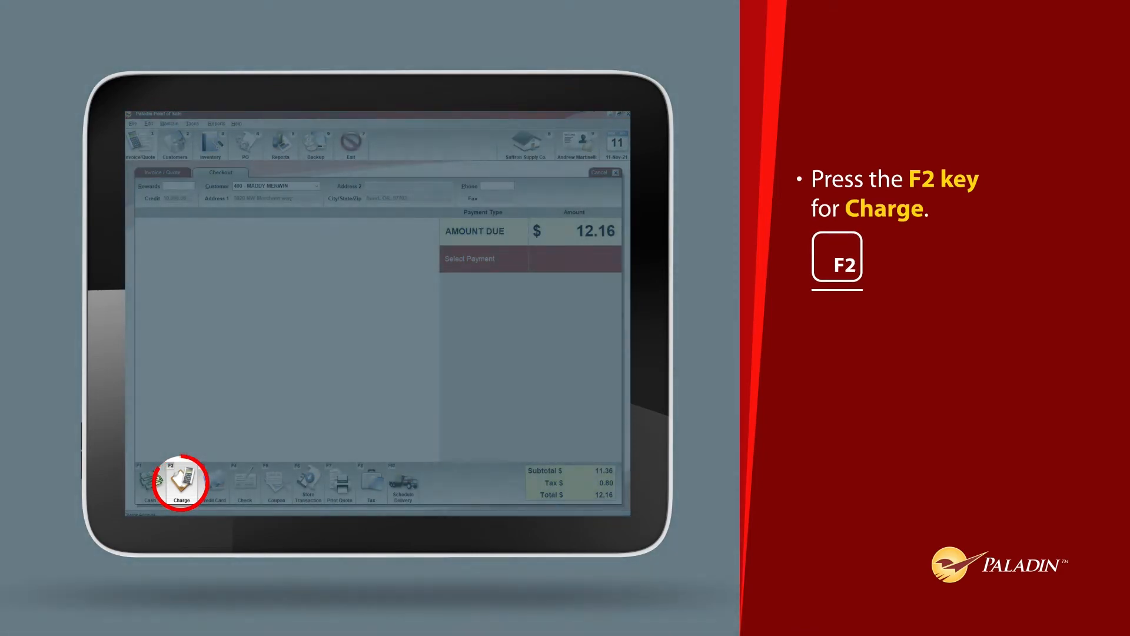
# Tender the full $12.16 due as a Charge to the customer account
pyautogui.press('f2')
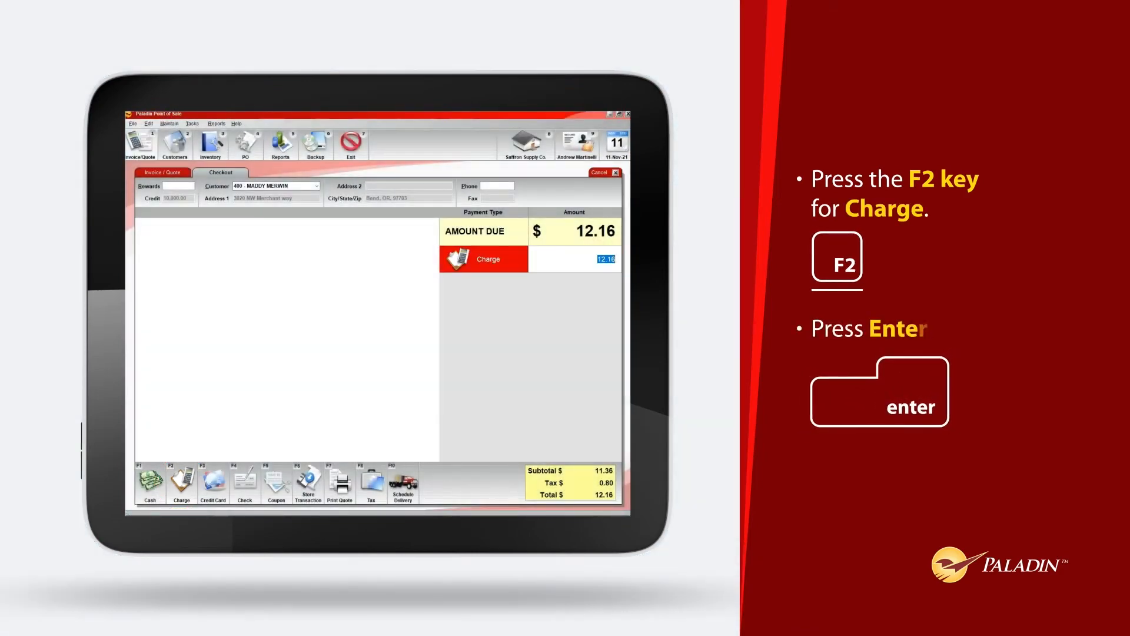
pyautogui.press('Return')
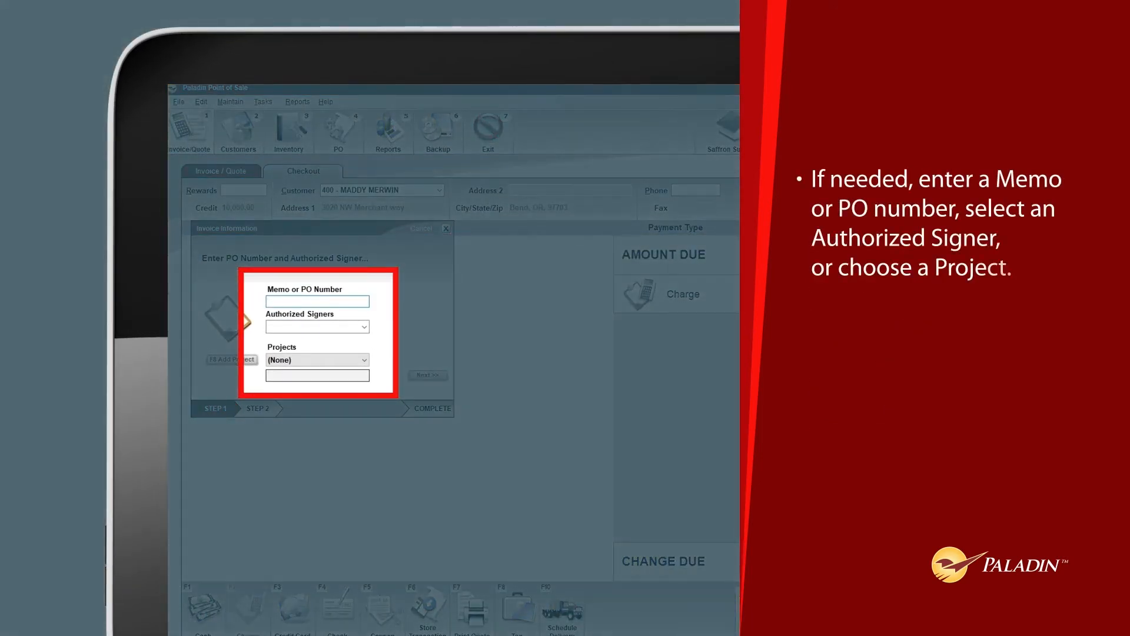
pyautogui.click(317, 300)
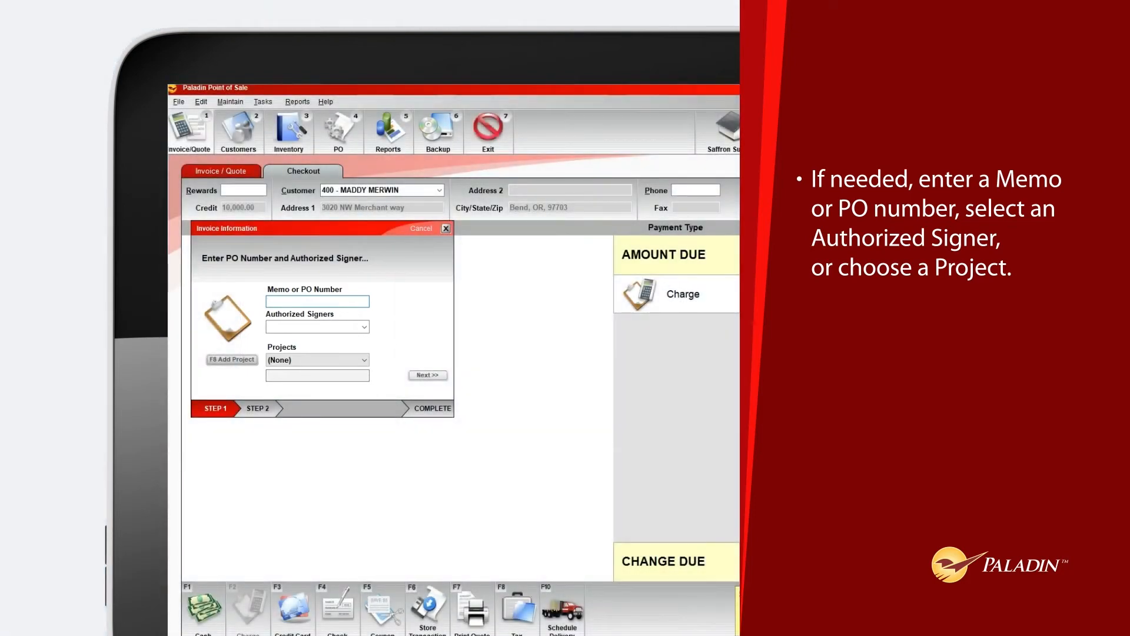
pyautogui.click(426, 375)
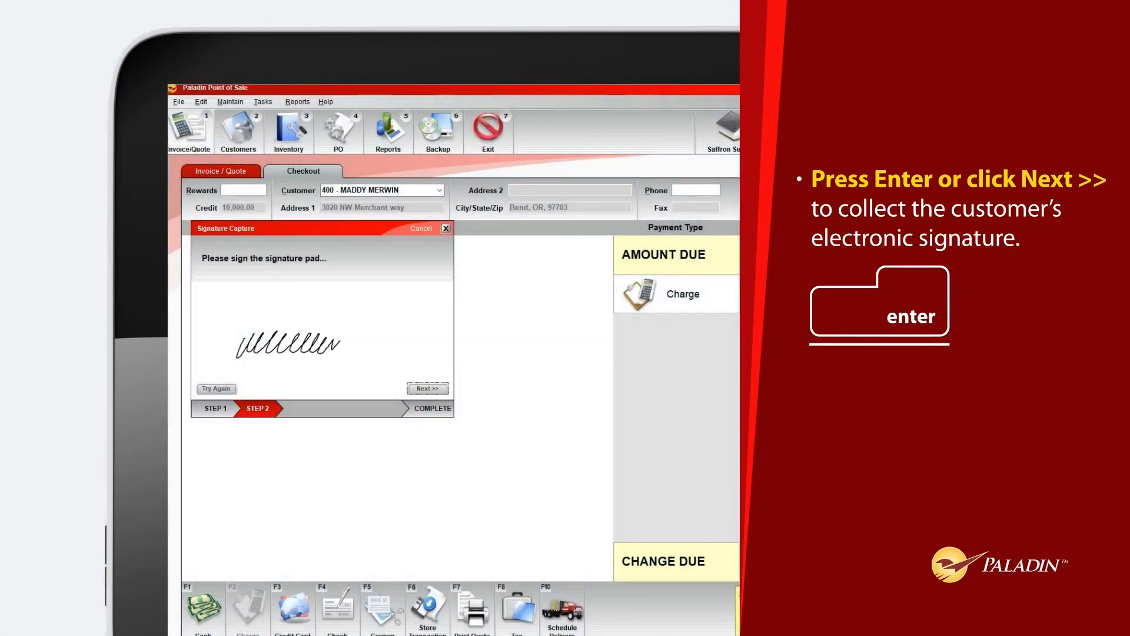
pyautogui.click(427, 387)
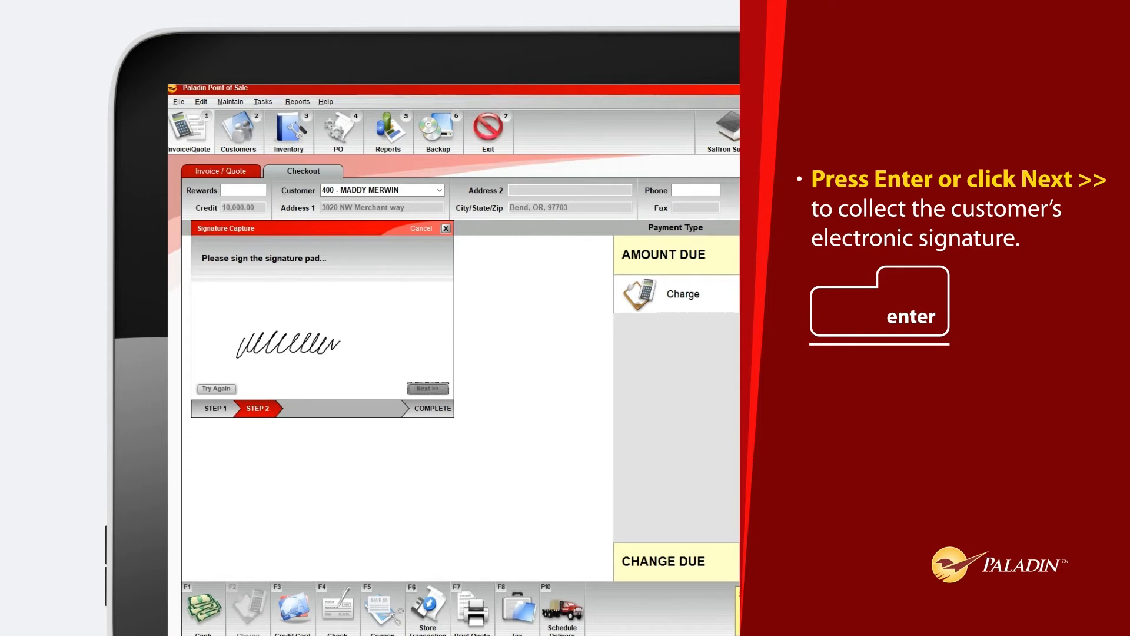
pyautogui.click(427, 387)
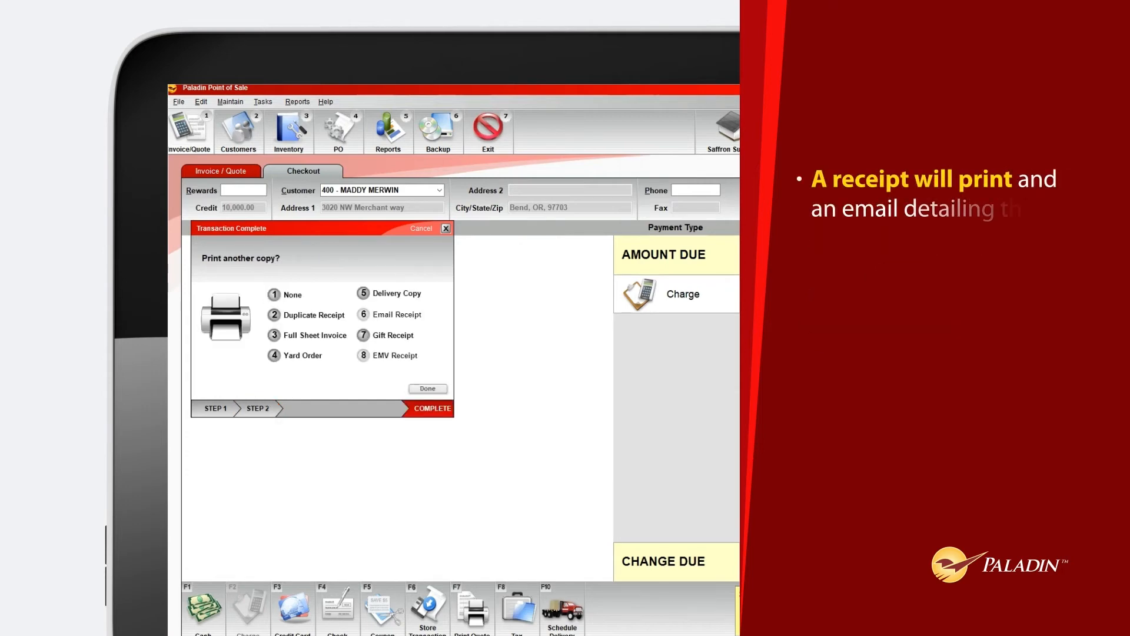